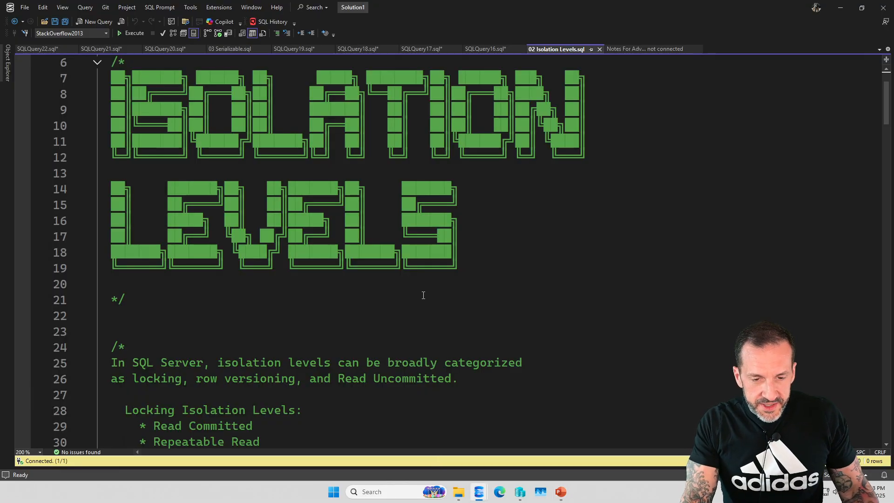
pyautogui.scroll(-3)
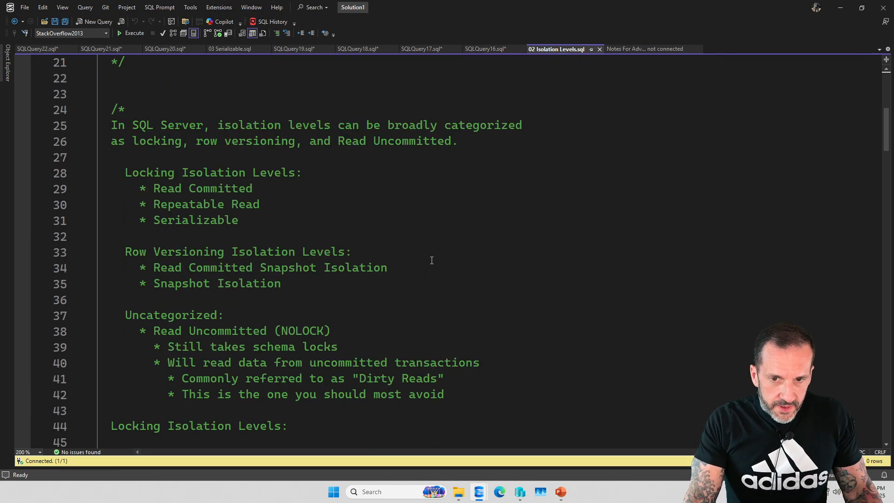
pyautogui.scroll(-3)
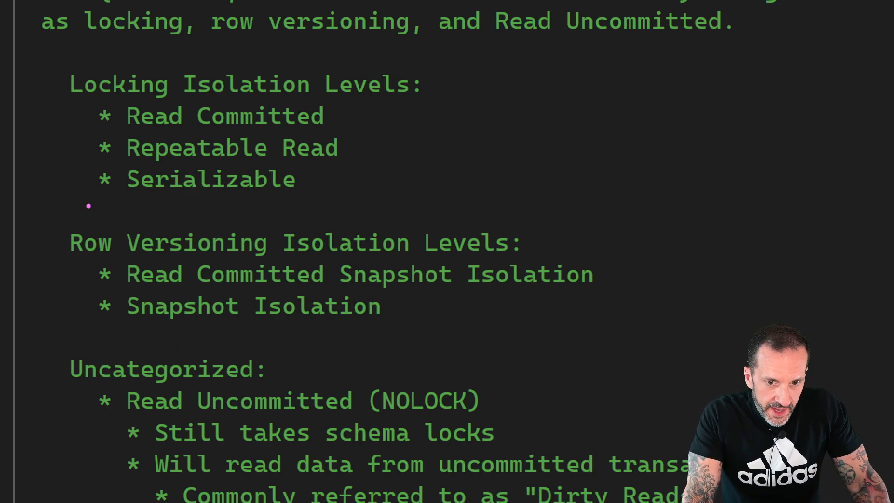
pyautogui.moveTo(55, 214)
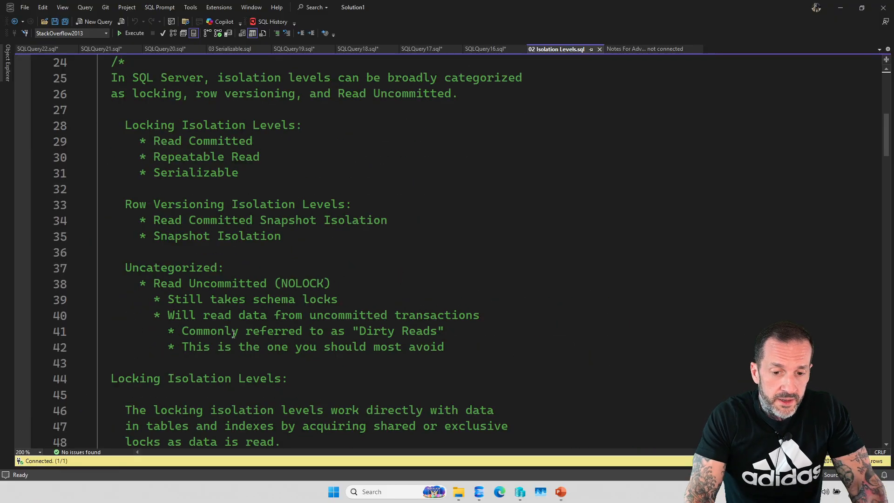
pyautogui.scroll(-3)
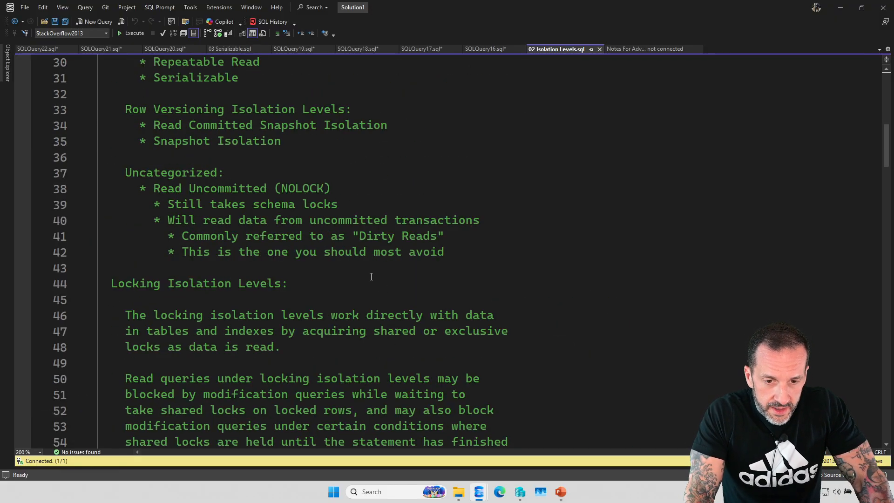
pyautogui.scroll(-3)
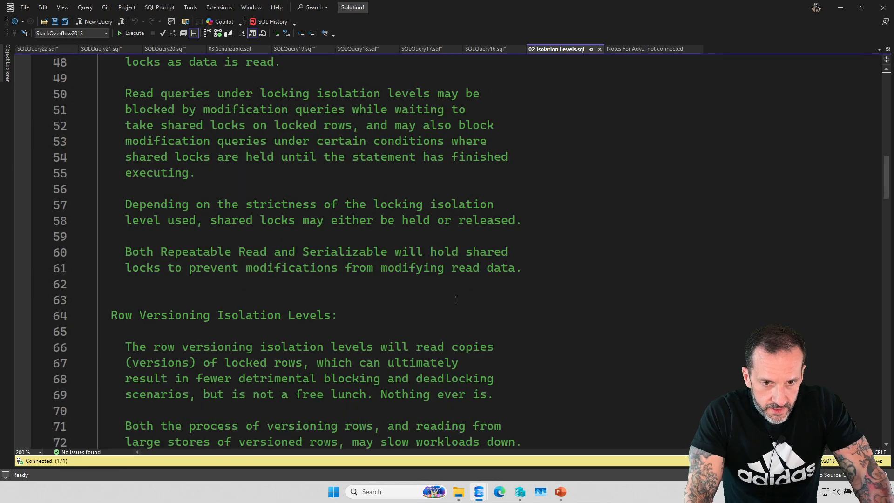
pyautogui.scroll(-3)
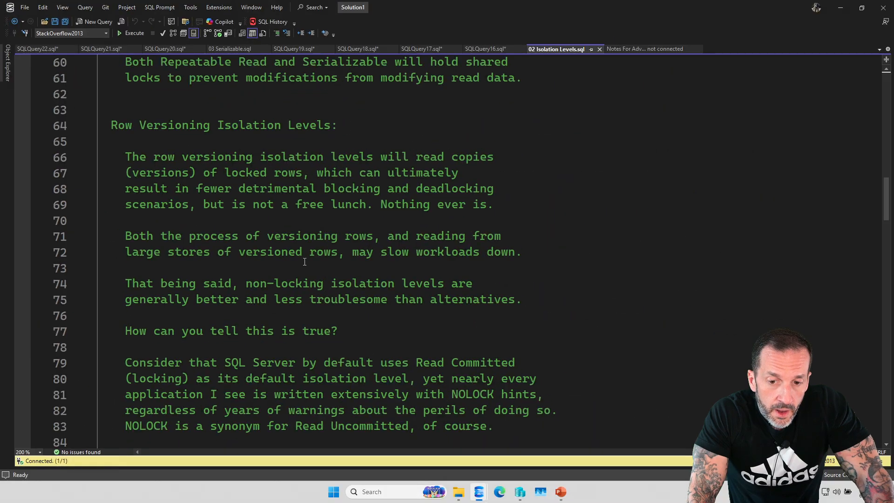
pyautogui.scroll(-3)
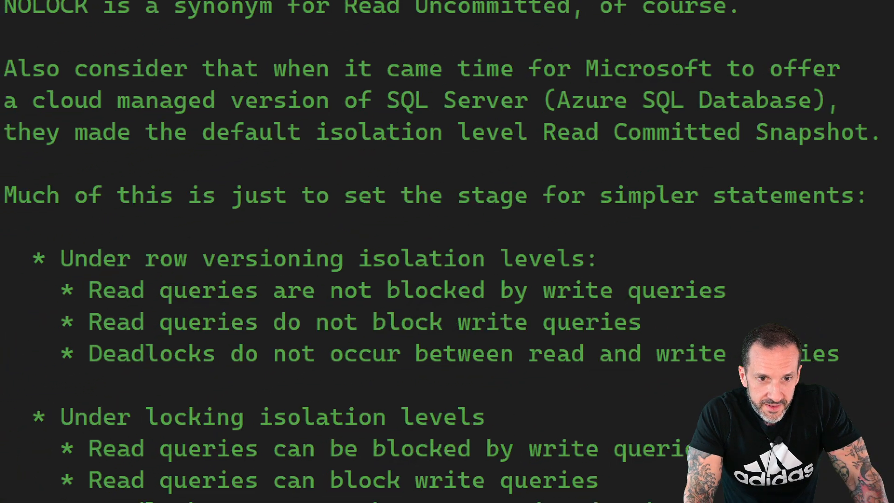
pyautogui.scroll(-3)
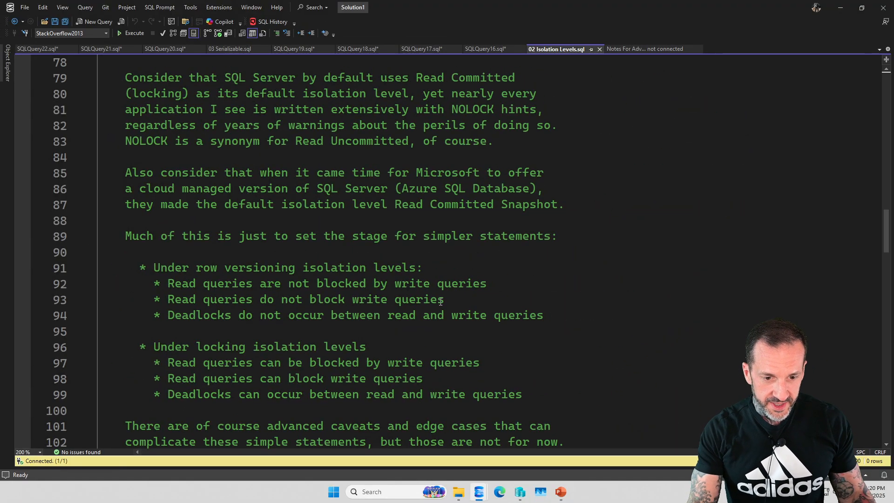
pyautogui.scroll(-3)
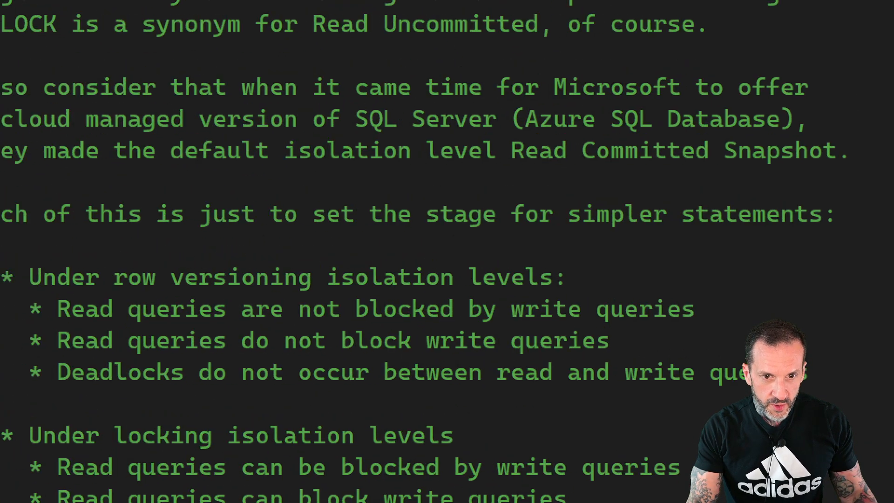
pyautogui.scroll(-3)
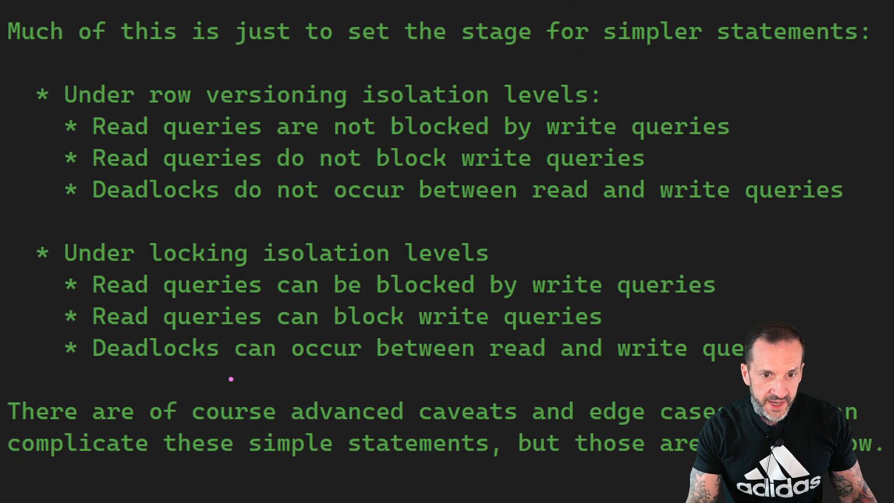